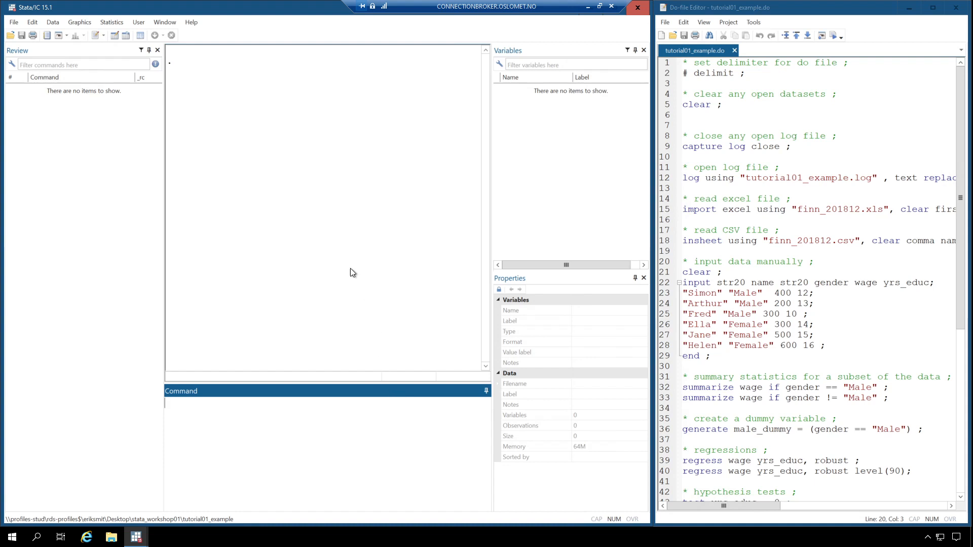
mouse_move(115, 36)
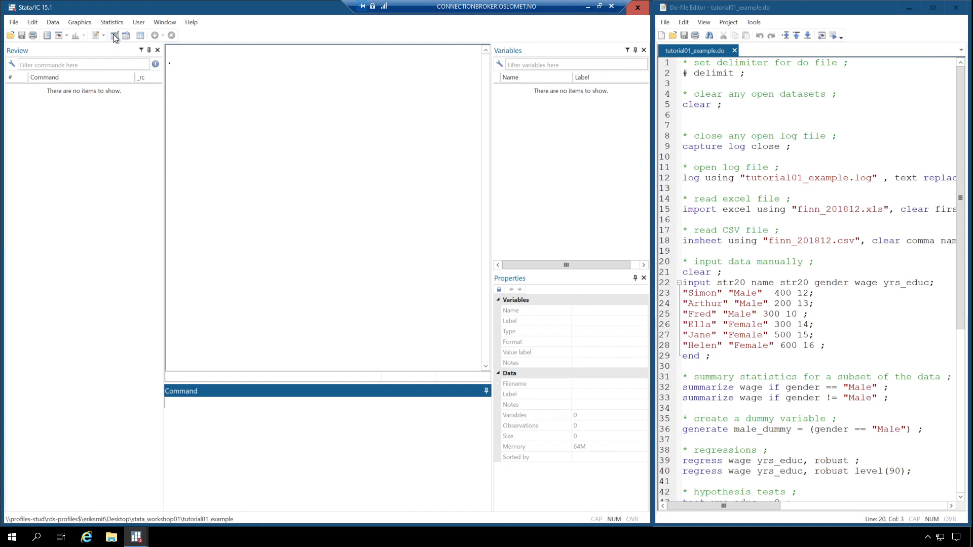
Open the Data Editor and type Simon, Male, 400 and 12 into the first row.
click(96, 35)
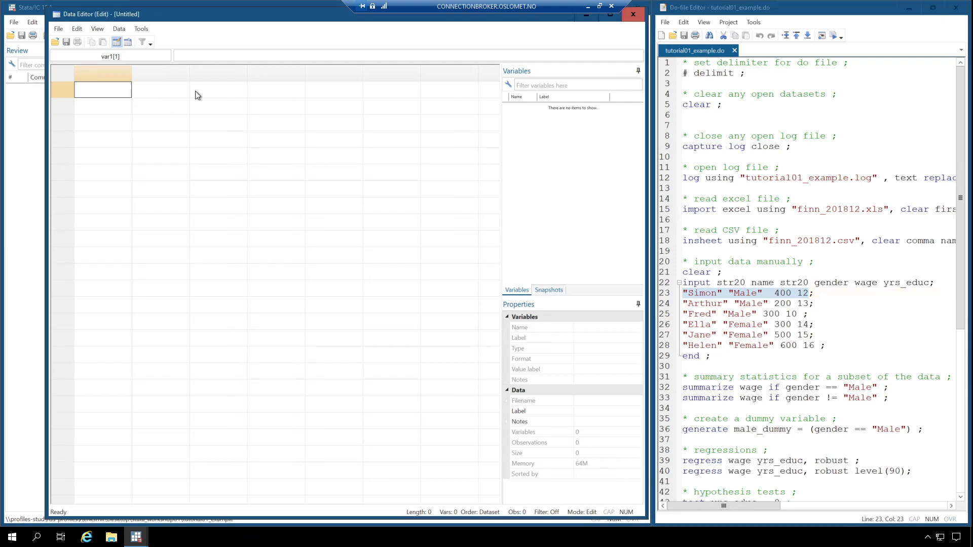
text(Simon)
click(160, 90)
text(Male)
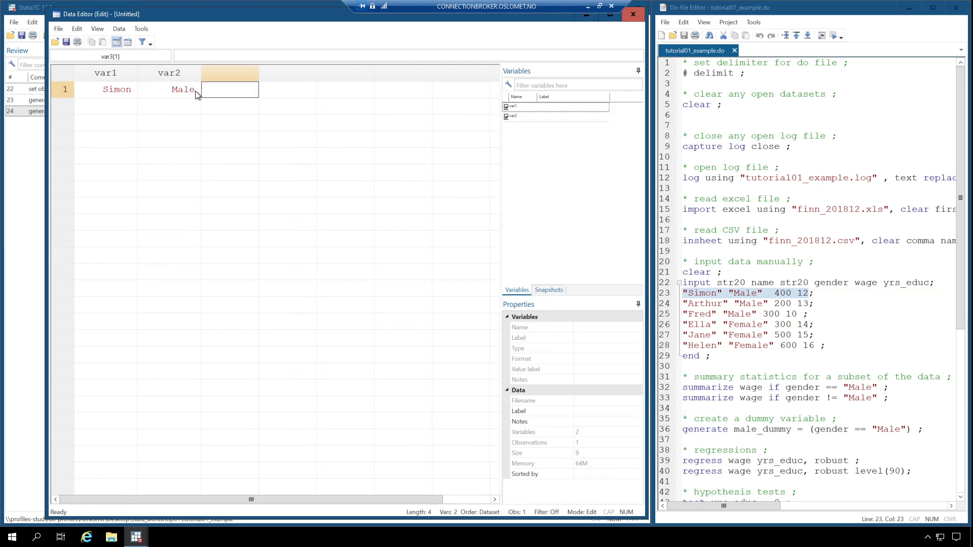
text(400)
text(12)
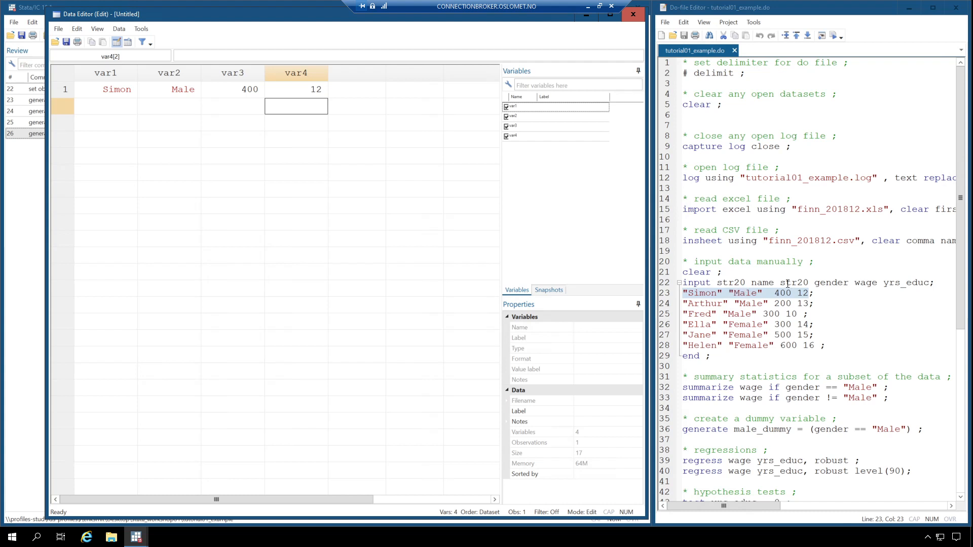
double_click(764, 282)
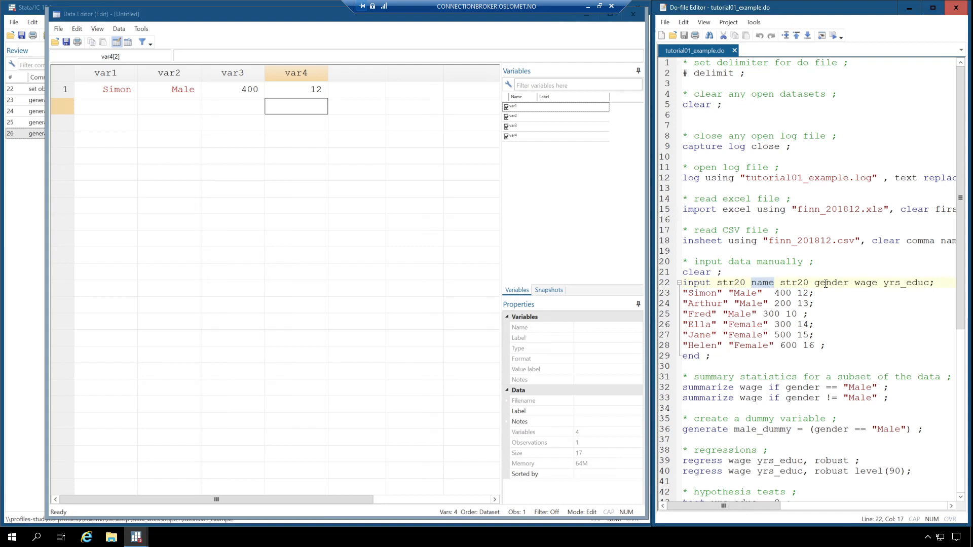
double_click(830, 283)
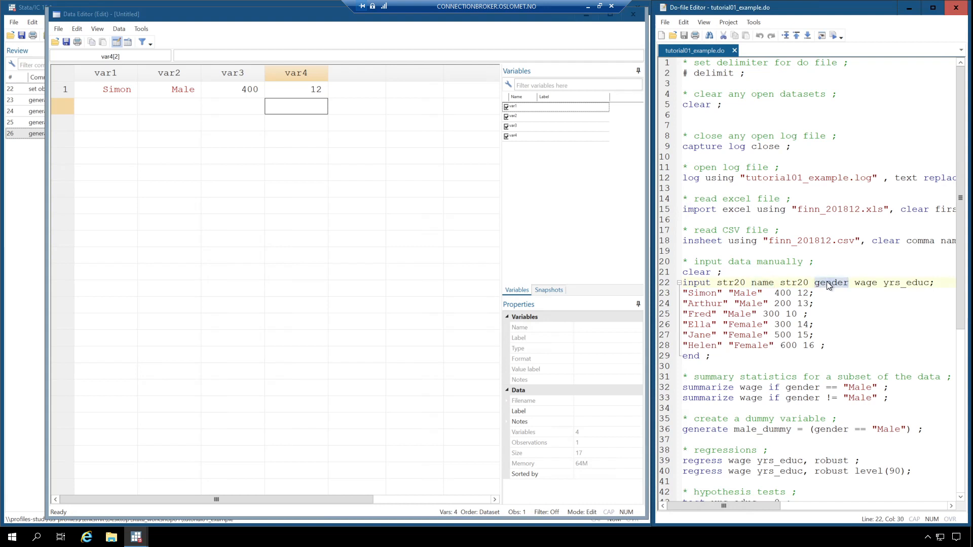
double_click(866, 282)
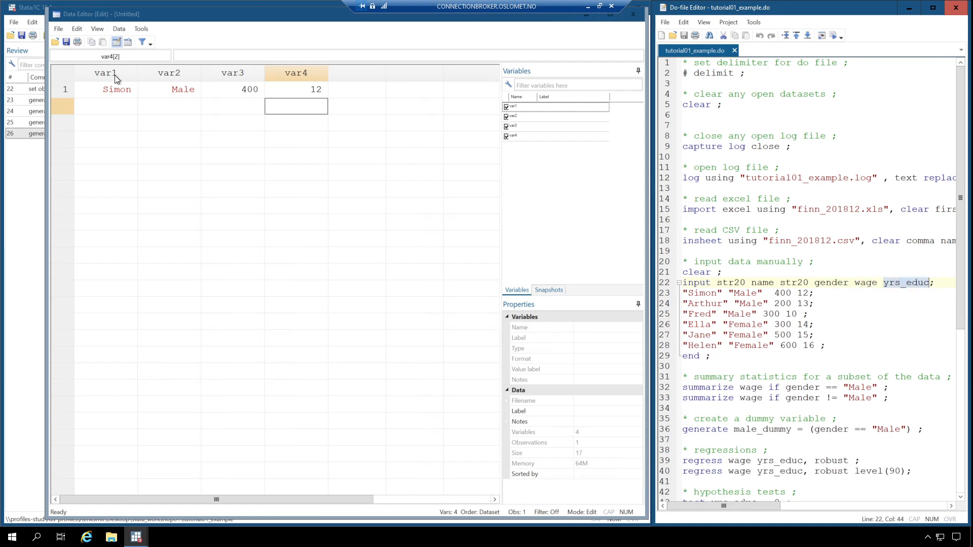
mouse_move(236, 19)
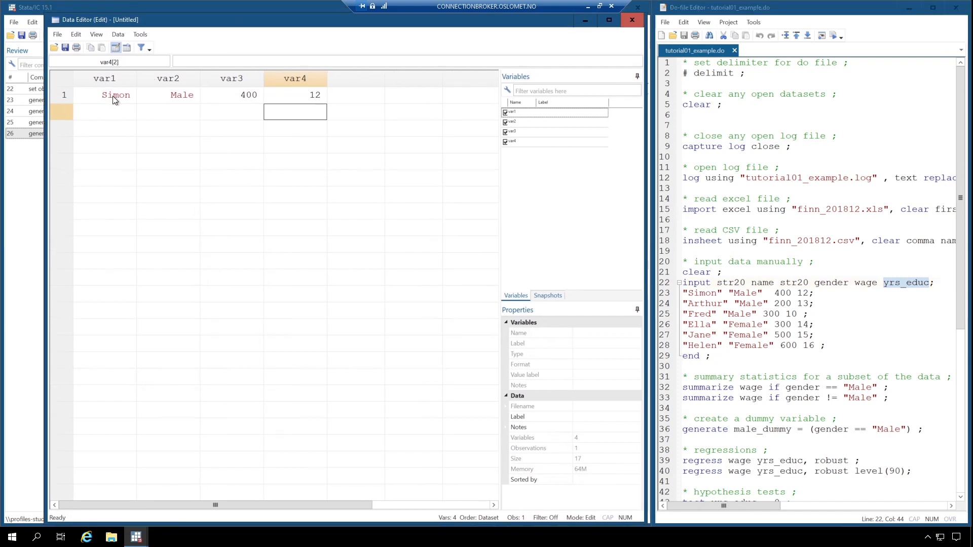
Rename var1 to name in the Properties pane.
click(115, 95)
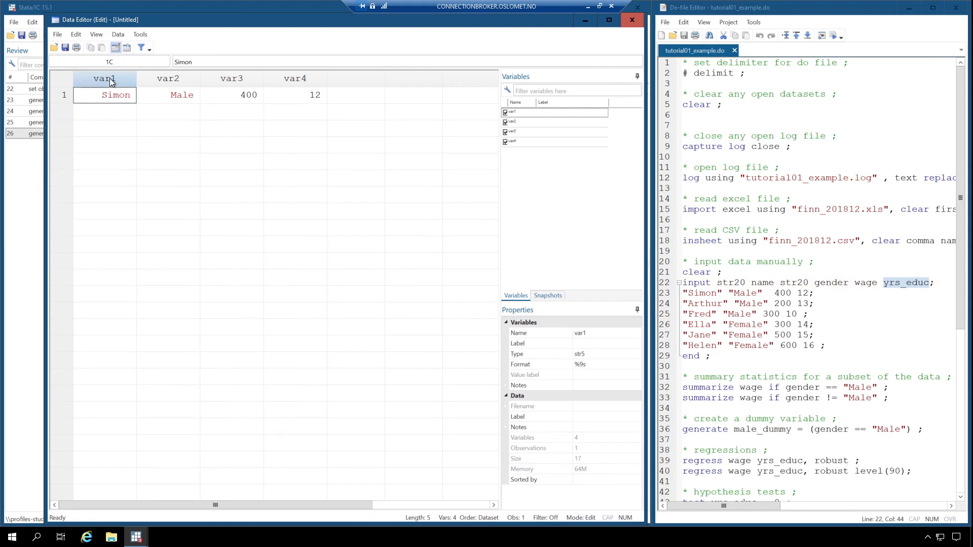
mouse_move(122, 155)
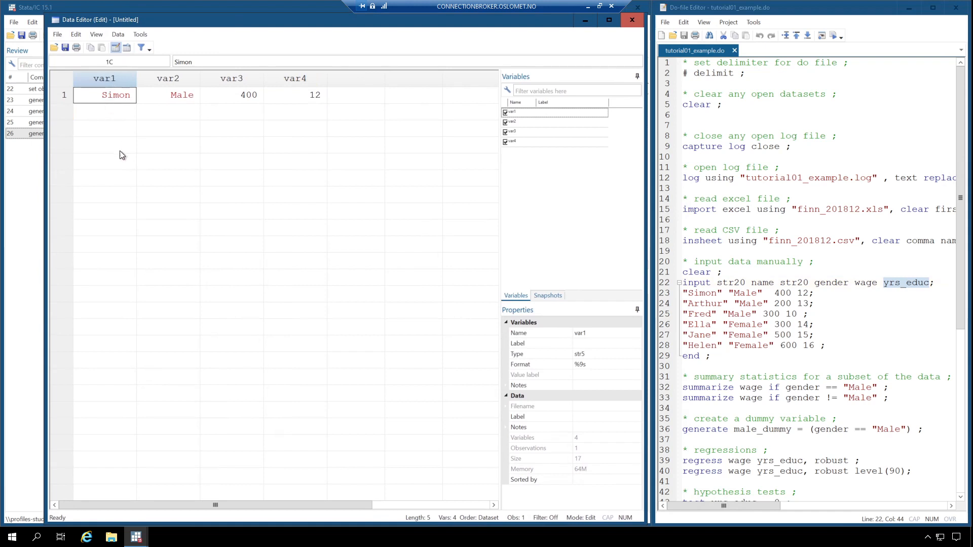
click(602, 332)
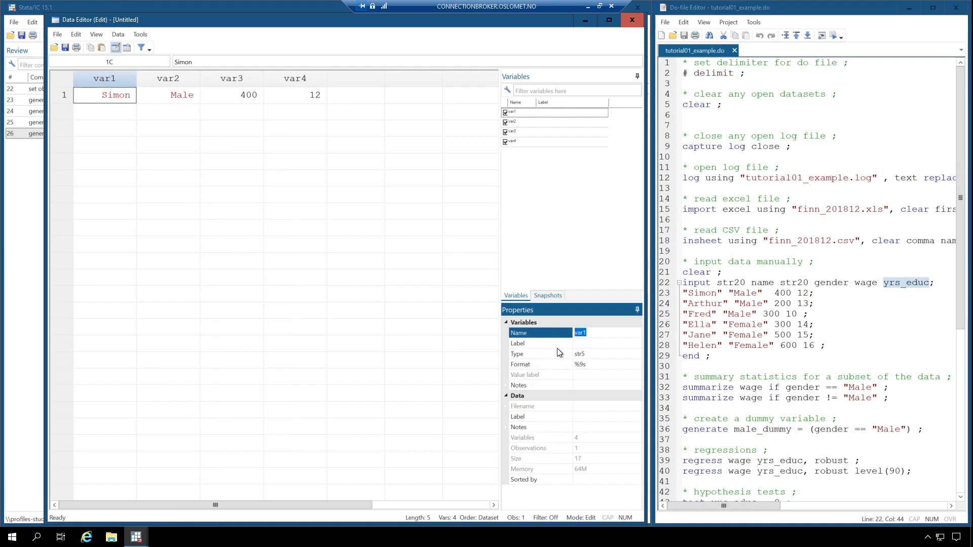
text(nasme)
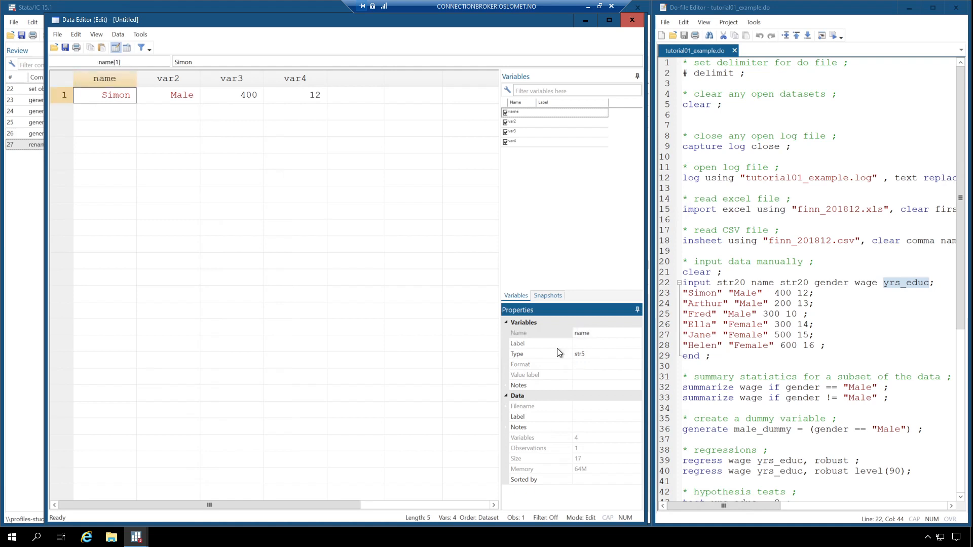
Rename the remaining columns to gender, wage and yrs_educ.
click(182, 94)
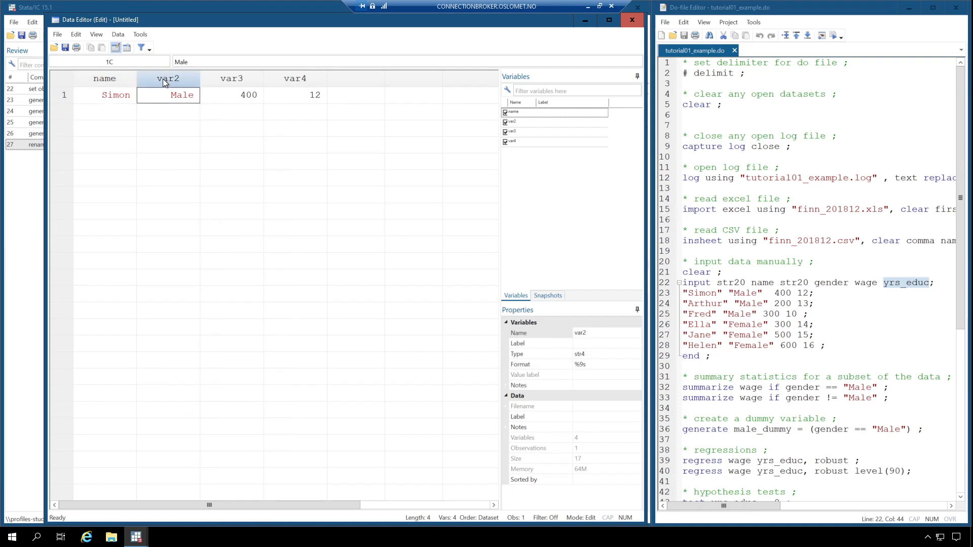
click(580, 333)
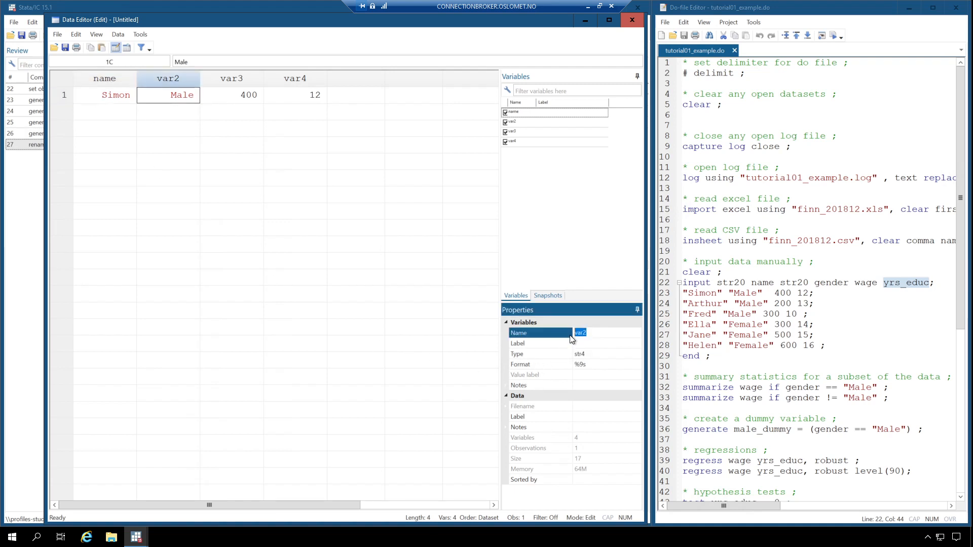
text(g)
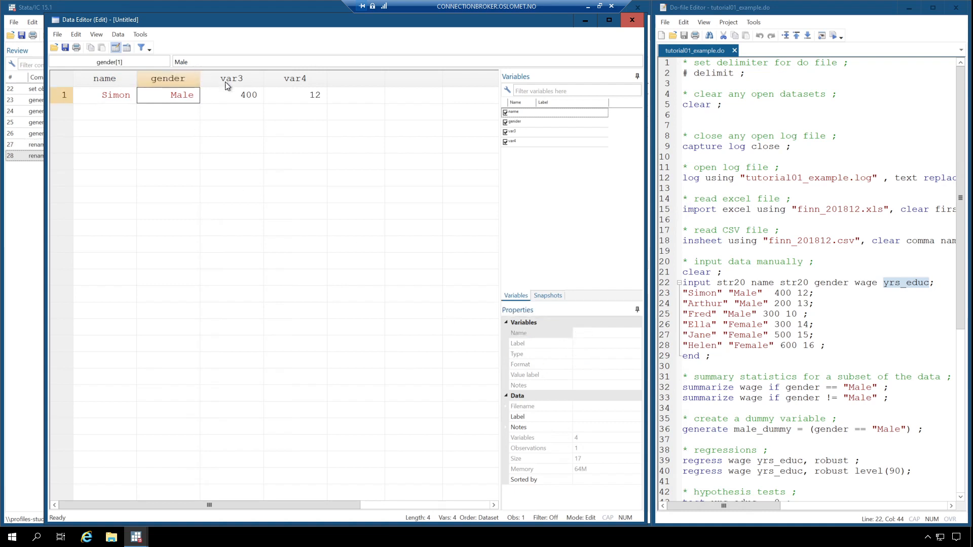
click(232, 94)
text(wage)
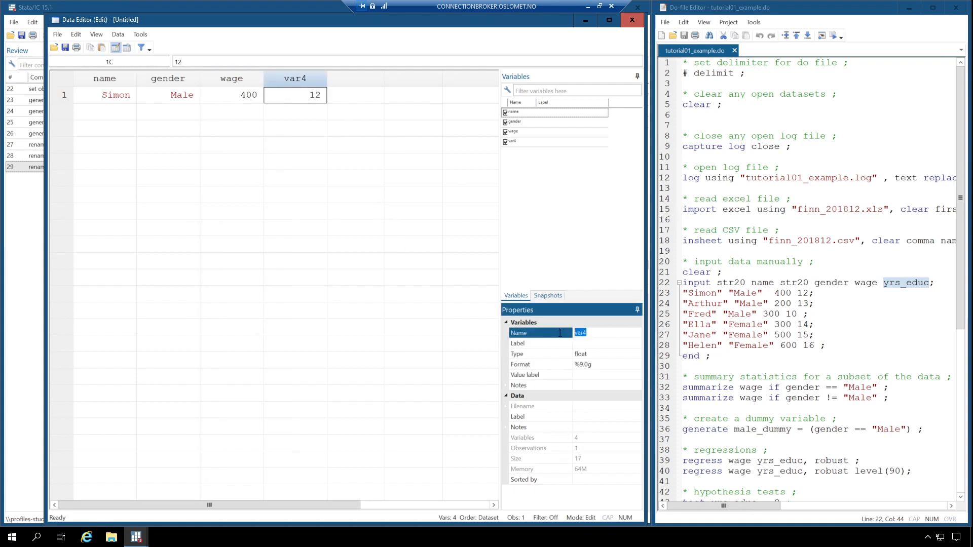
text(yrs_)
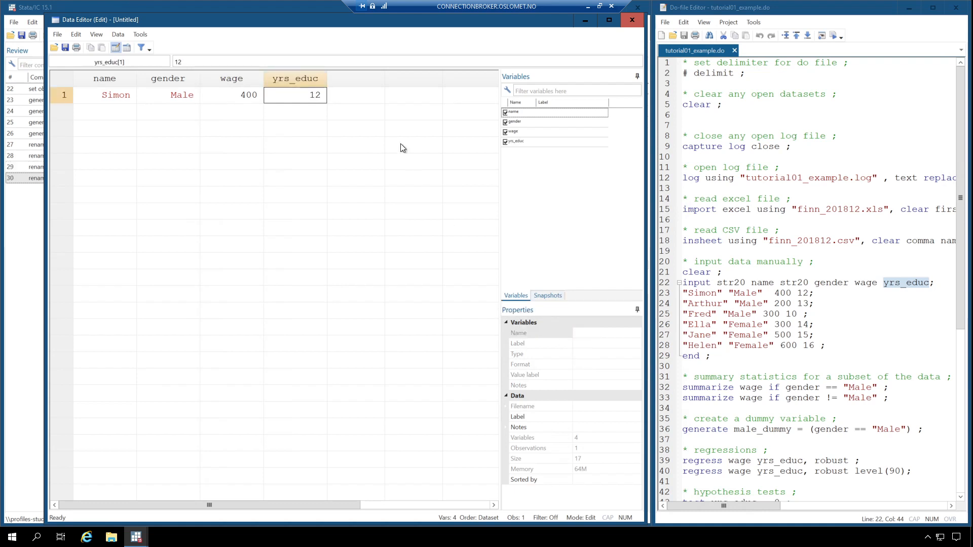
mouse_move(377, 141)
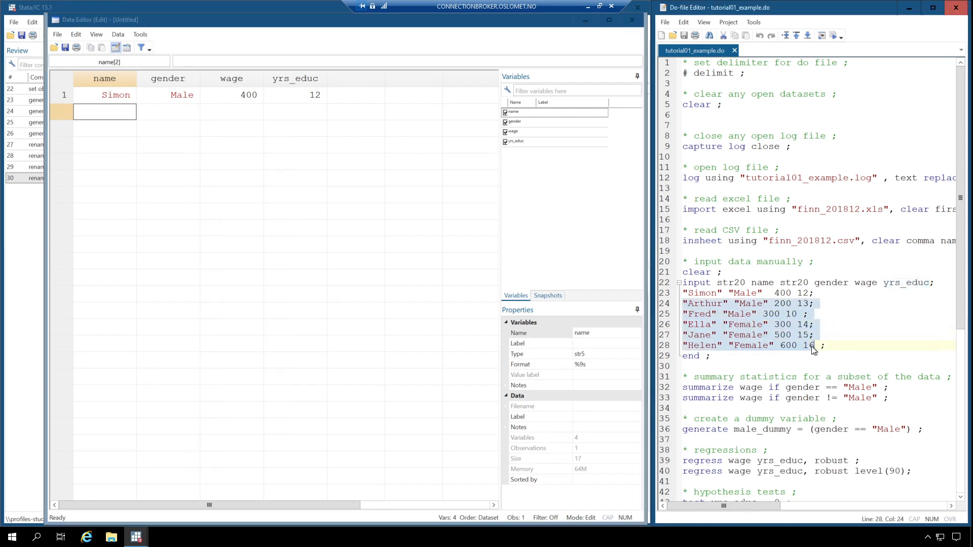
Deselect the highlighted do-file lines and close the Data Editor.
click(813, 324)
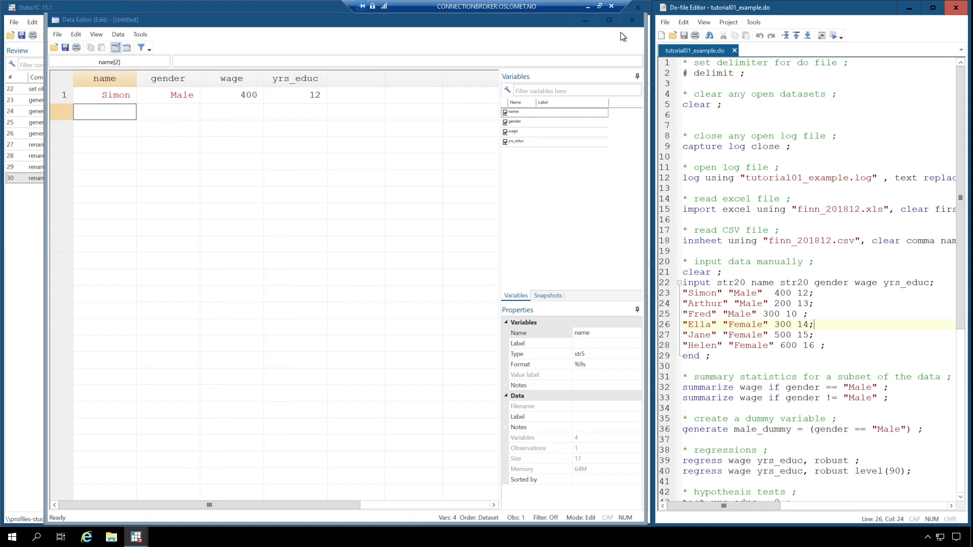
mouse_move(632, 20)
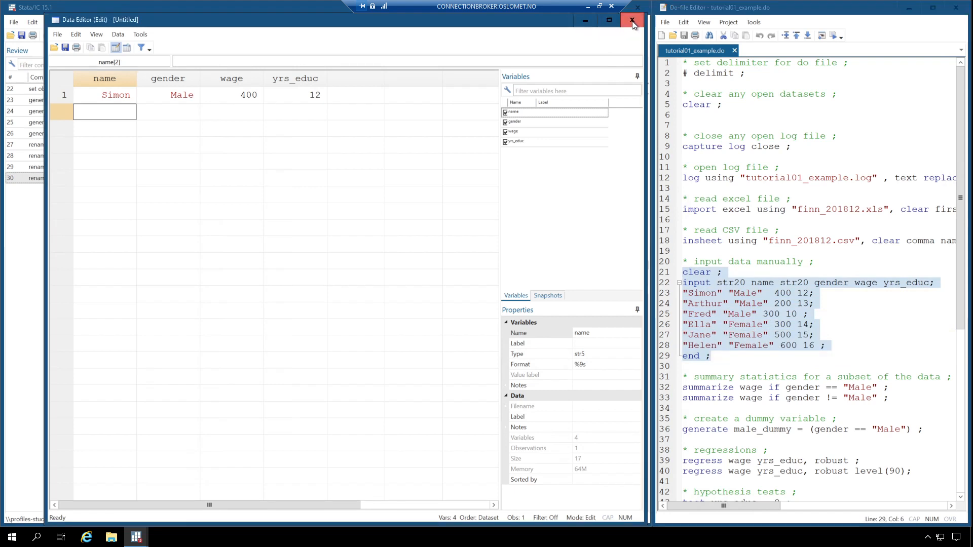
click(632, 20)
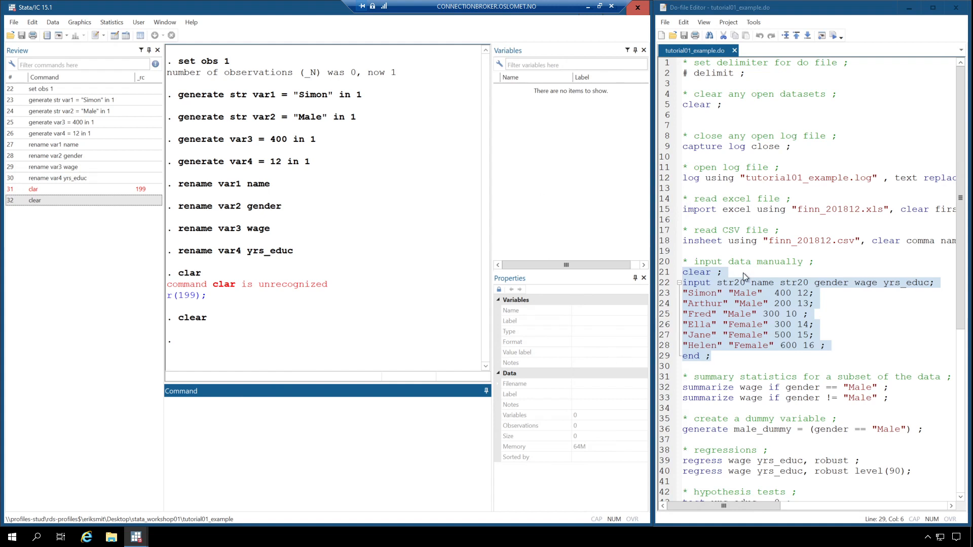
Write 'input str20 name str20 gender wage yrs_educ' in the Command window.
click(733, 273)
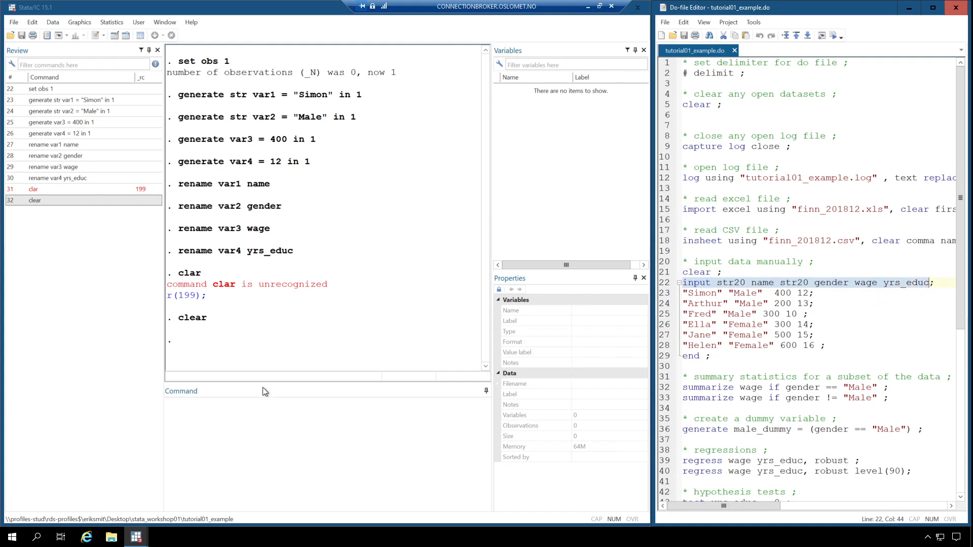
text(input str20 name str20 gender wage yrs_educ)
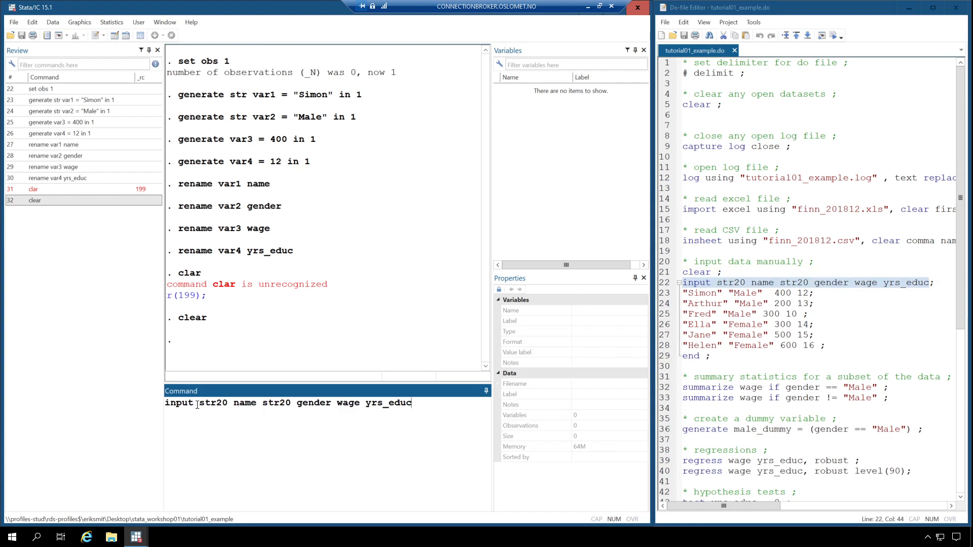
double_click(178, 403)
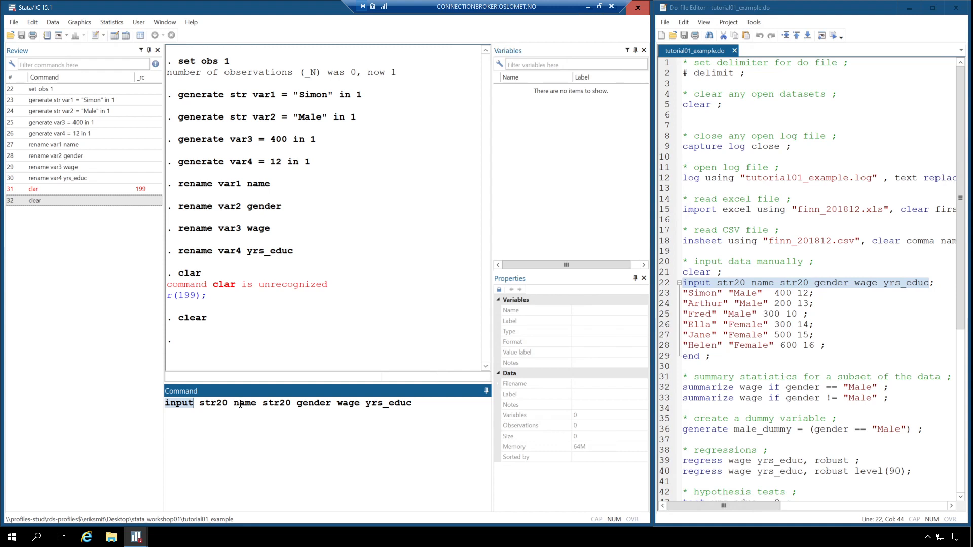
Highlight the variable names and str20 storage types in the command while explaining them.
double_click(245, 402)
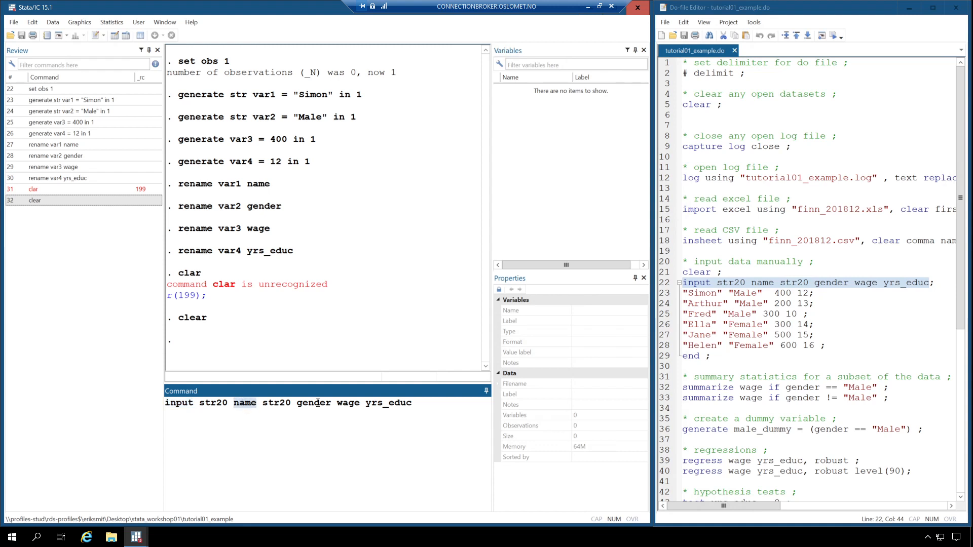
double_click(348, 403)
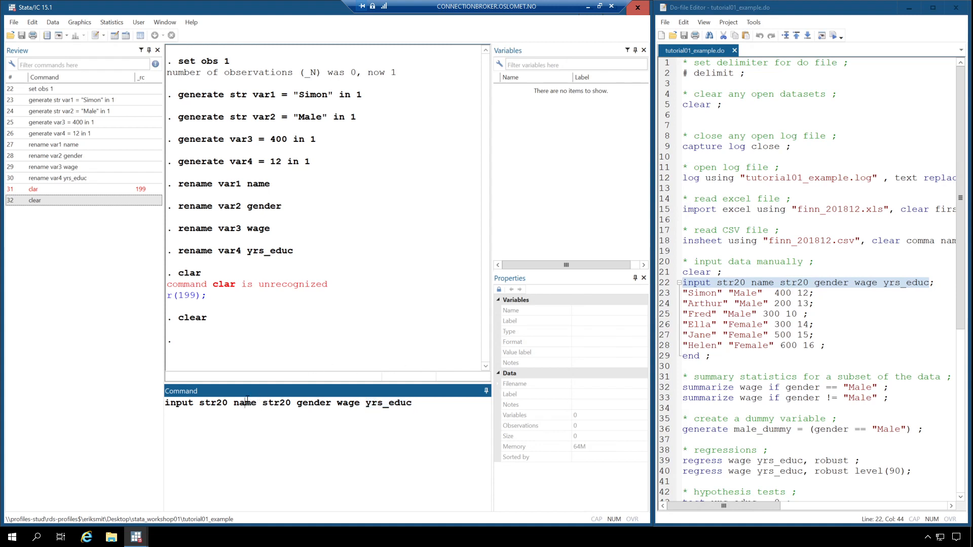
double_click(313, 402)
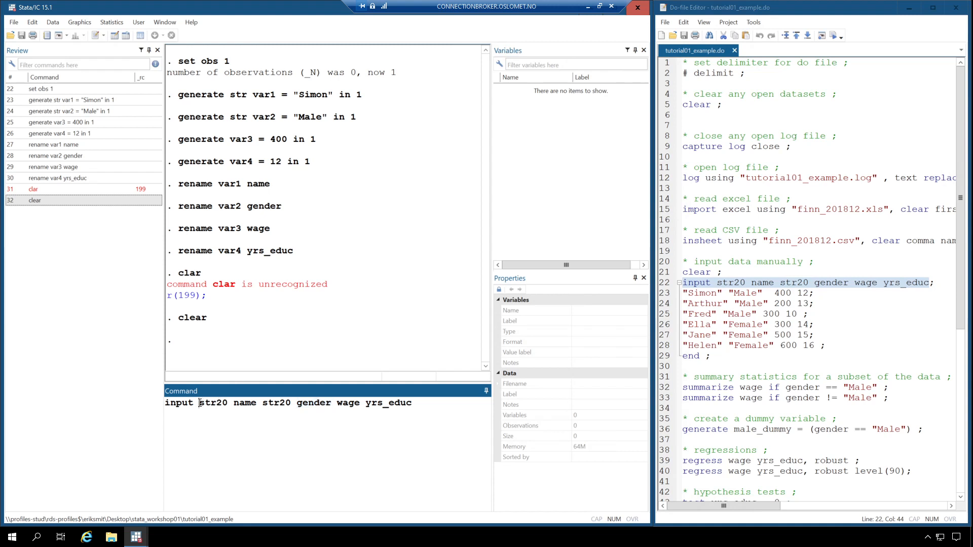
double_click(213, 402)
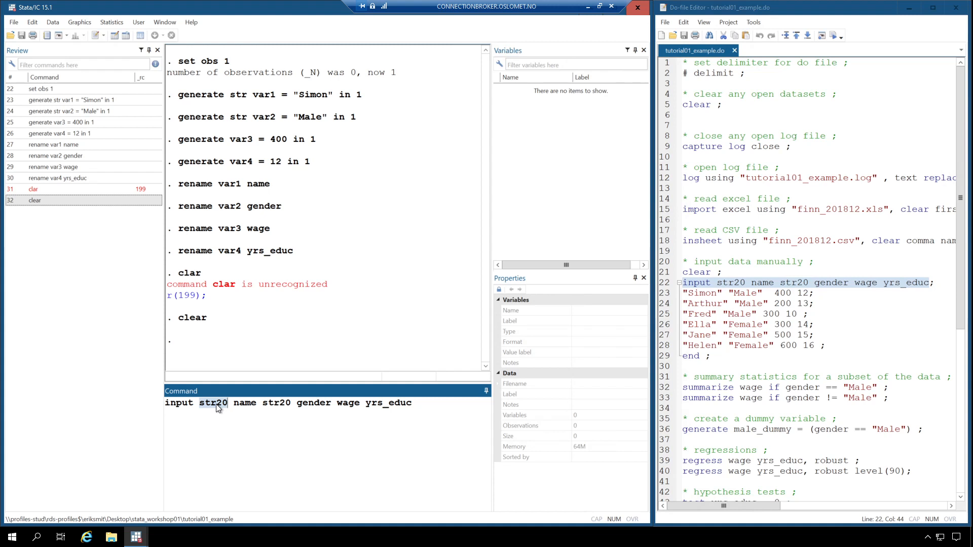
mouse_move(204, 410)
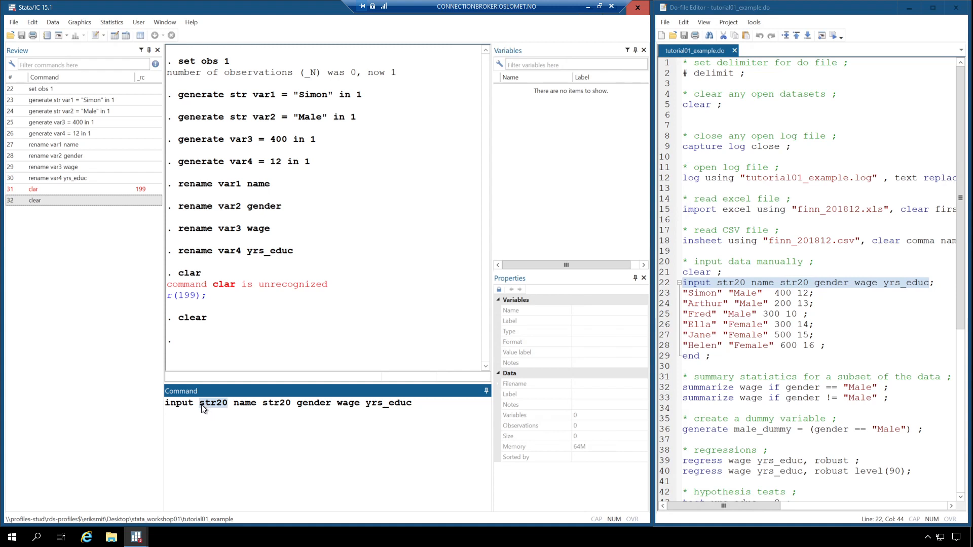
double_click(213, 403)
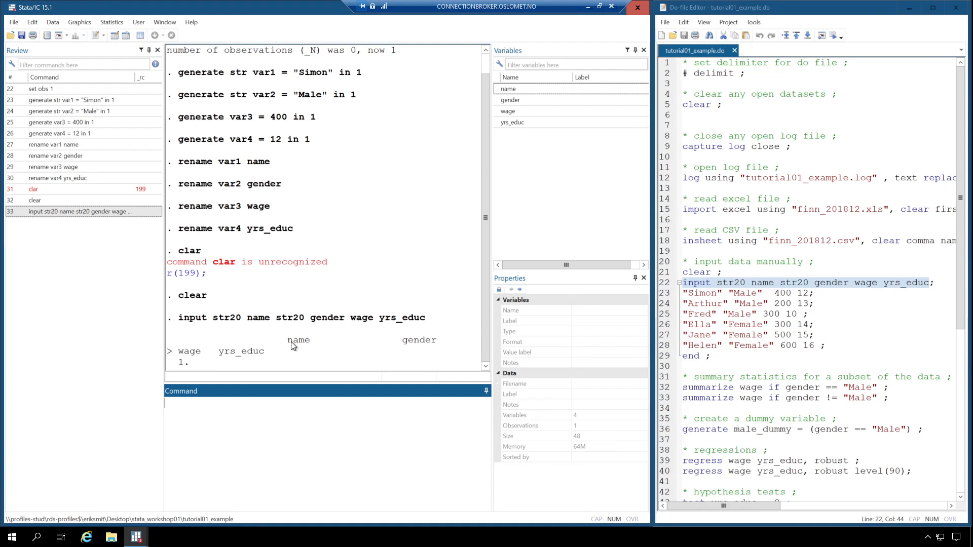
mouse_move(416, 346)
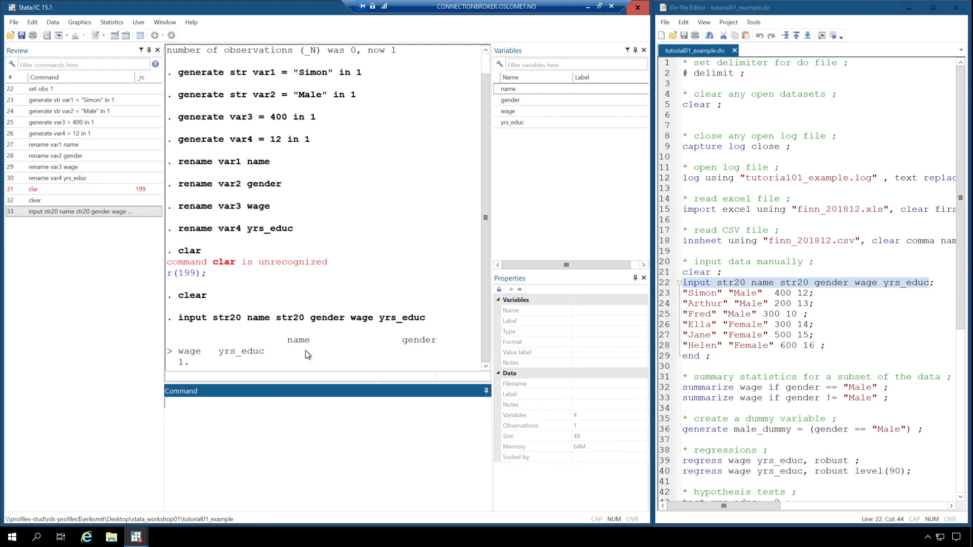
mouse_move(218, 368)
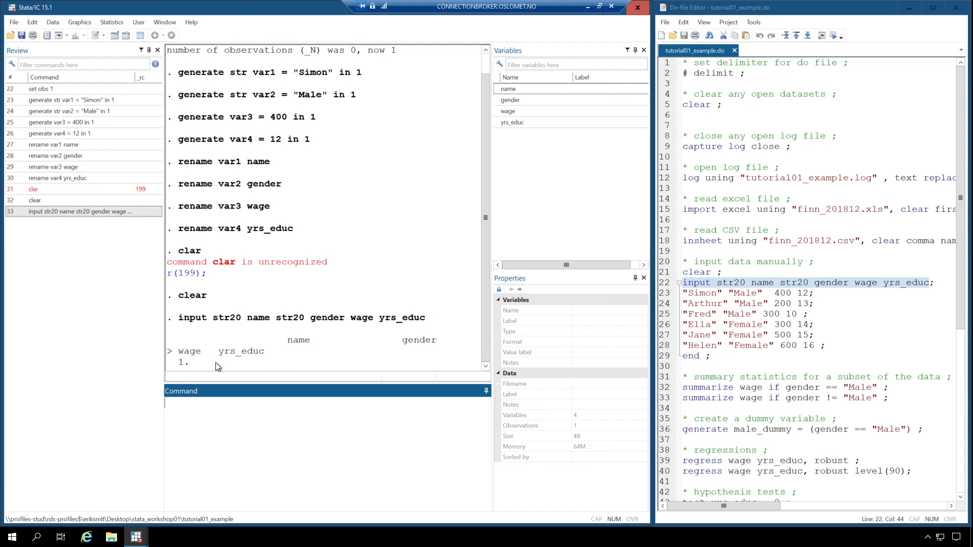
mouse_move(310, 323)
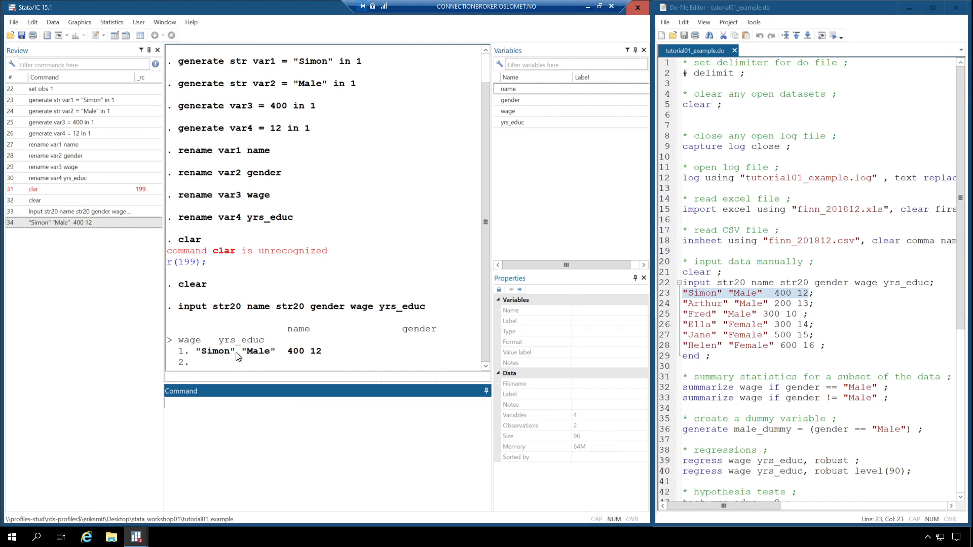
mouse_move(305, 355)
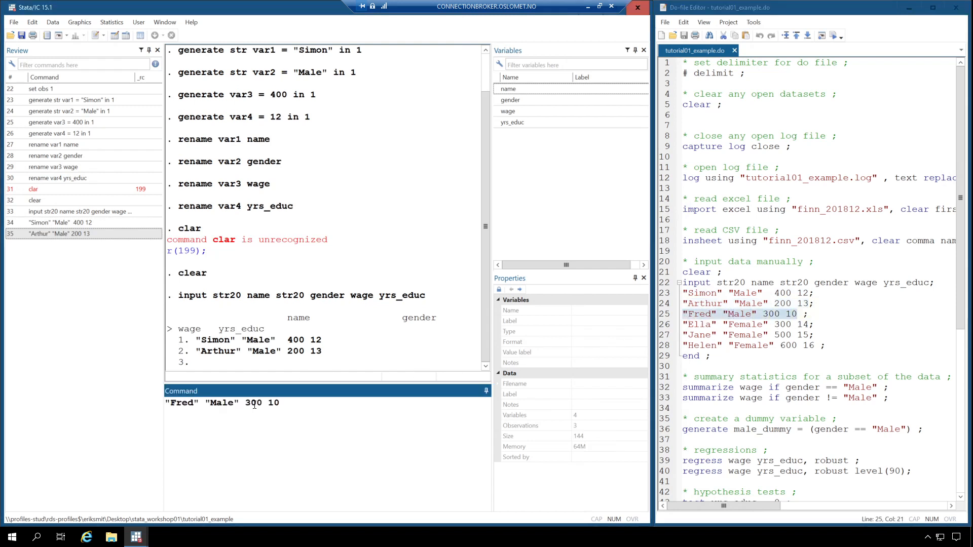
Submit the Fred row as the third observation and end input mode.
key(enter)
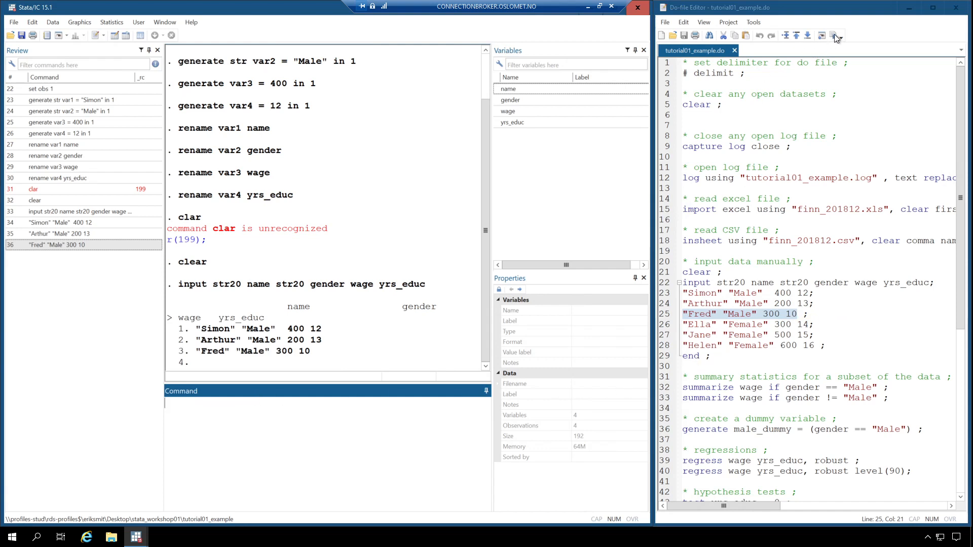
mouse_move(743, 292)
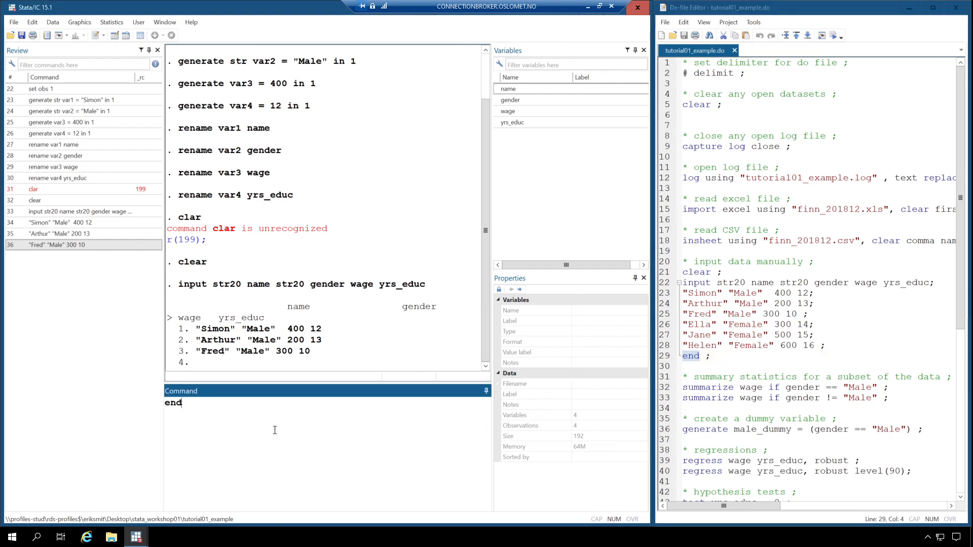
key(Return)
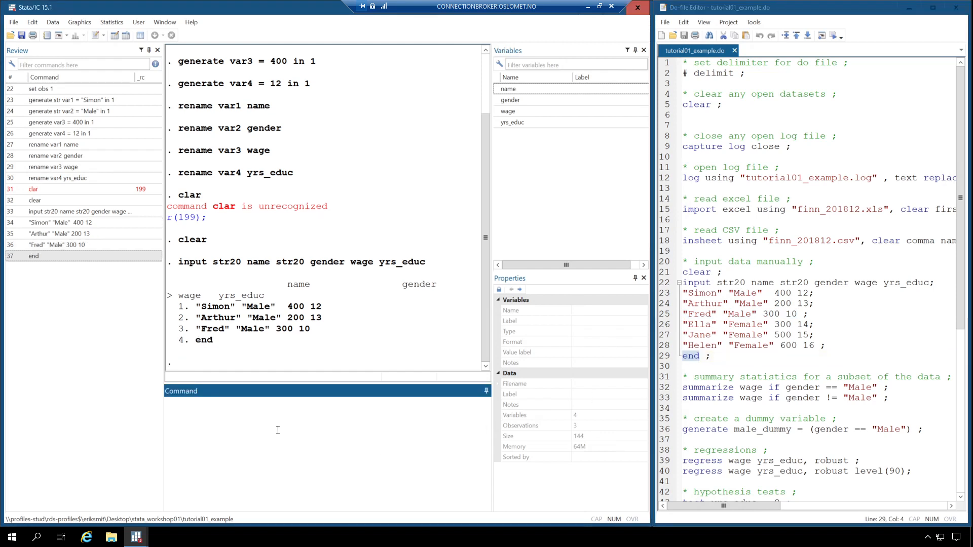
mouse_move(309, 435)
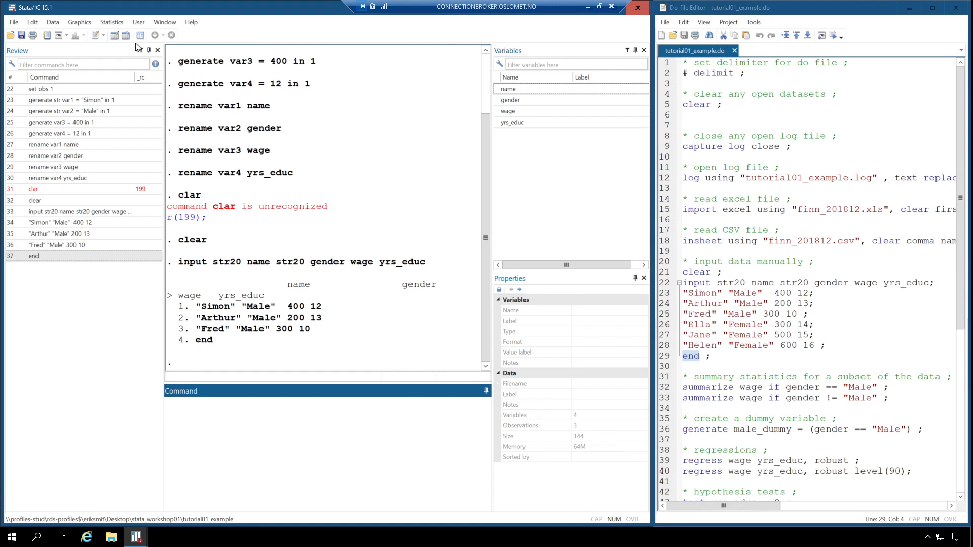
mouse_move(125, 35)
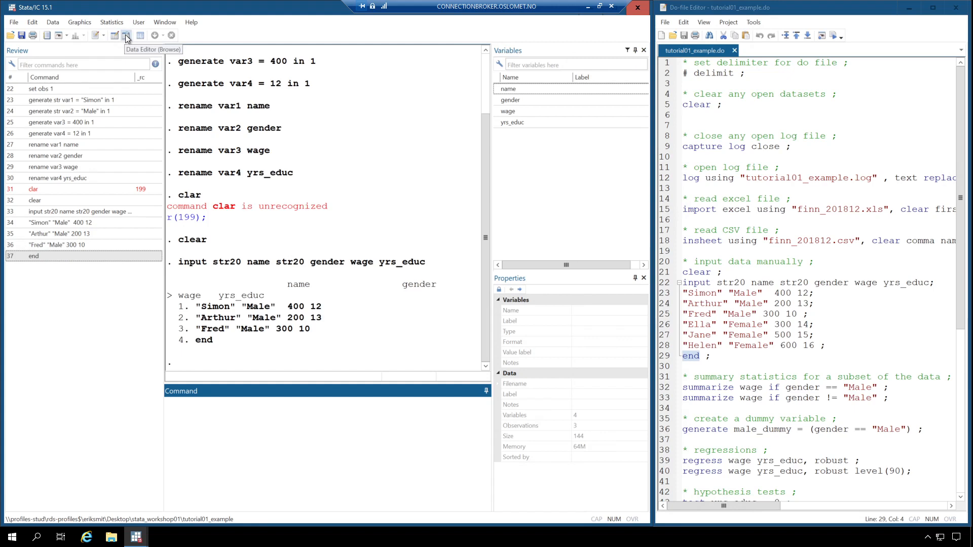
Browse the Simon, Arthur and Fred rows in the Data Editor.
click(126, 35)
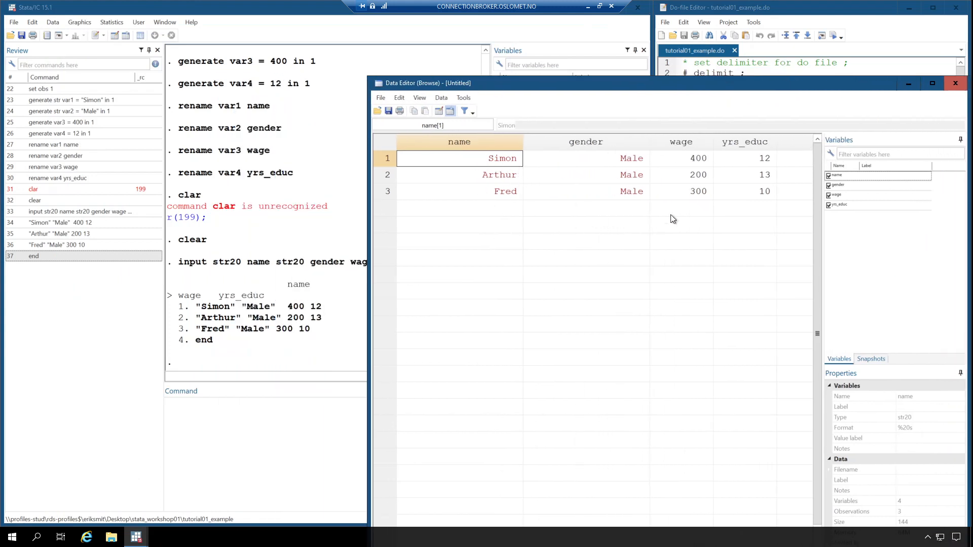
mouse_move(610, 184)
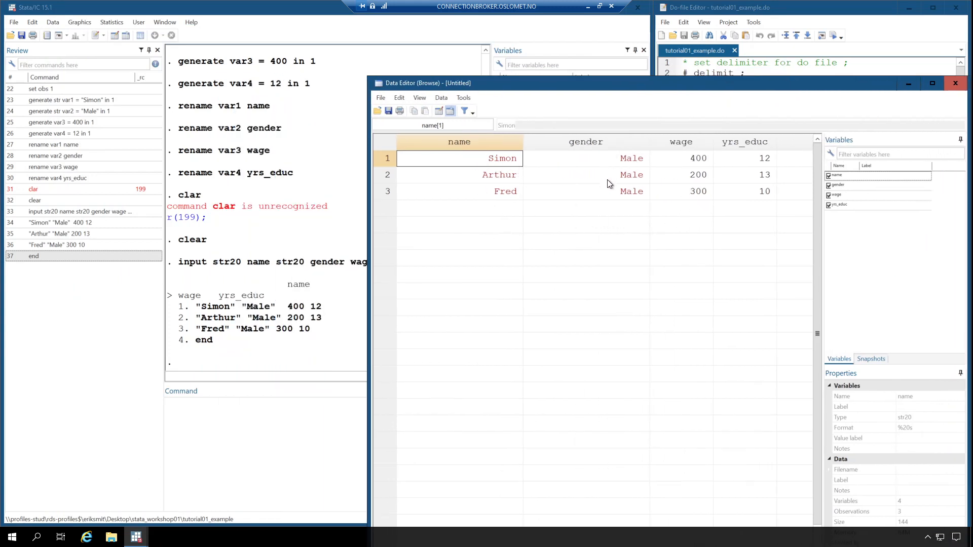